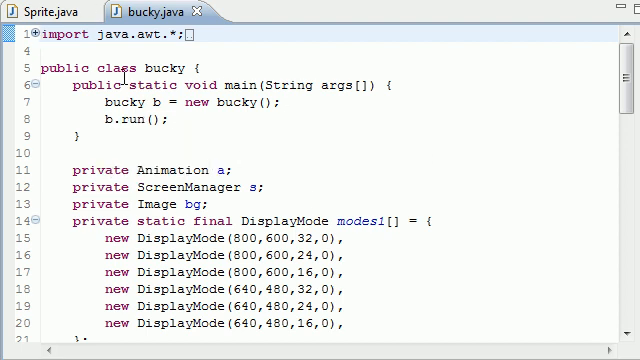
# Create a new class bucky2 and fill it with code copied from bucky.
pyautogui.click(40, 9)
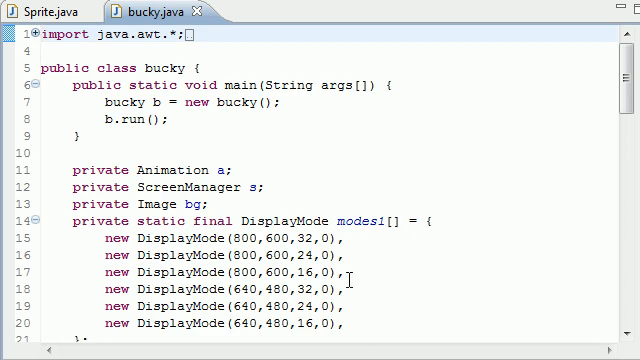
pyautogui.moveTo(238, 171)
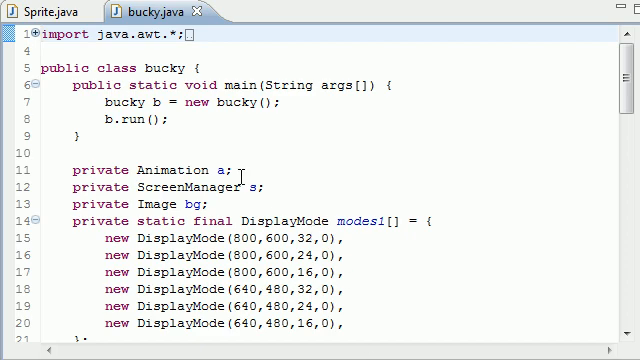
pyautogui.scroll(-3)
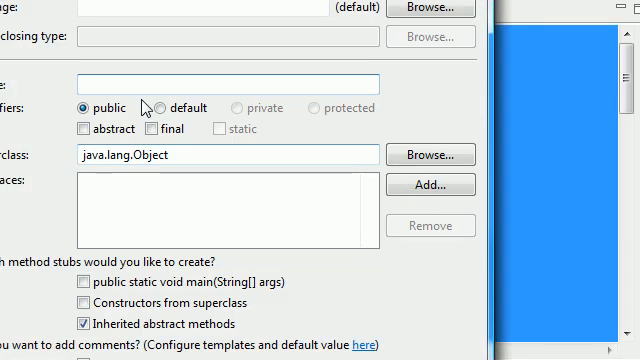
pyautogui.write('bucky12')
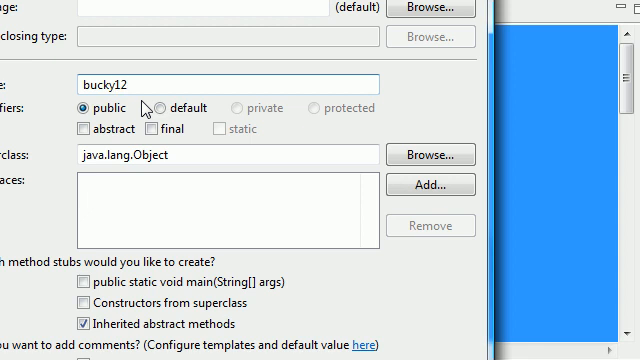
pyautogui.press('Backspace')
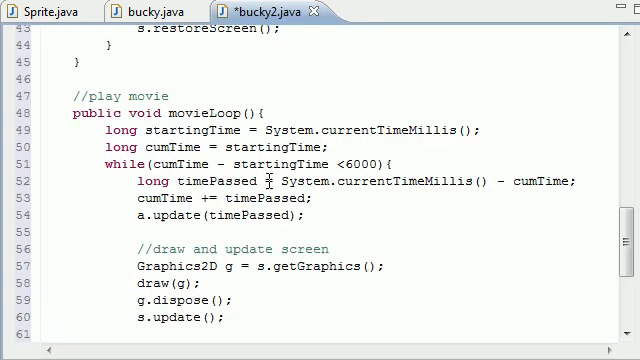
pyautogui.scroll(3)
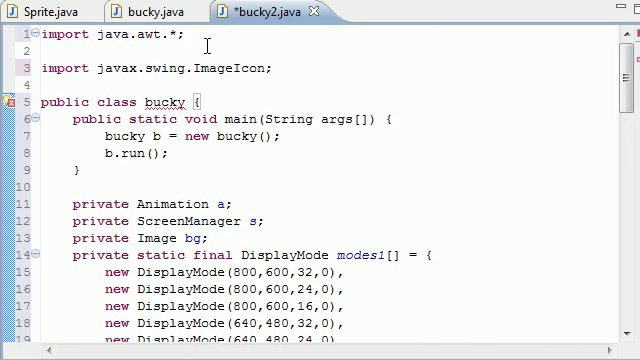
pyautogui.click(140, 9)
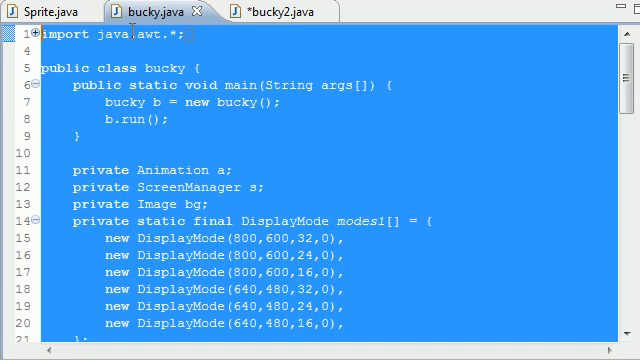
pyautogui.moveTo(197, 17)
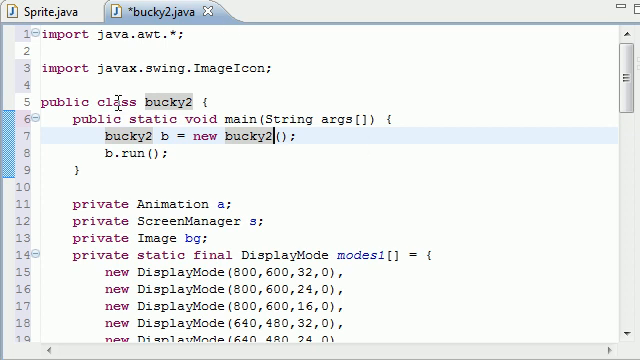
# Add 'import javax.swing.*;' on a new line after the first import.
pyautogui.click(190, 35)
pyautogui.write('import')
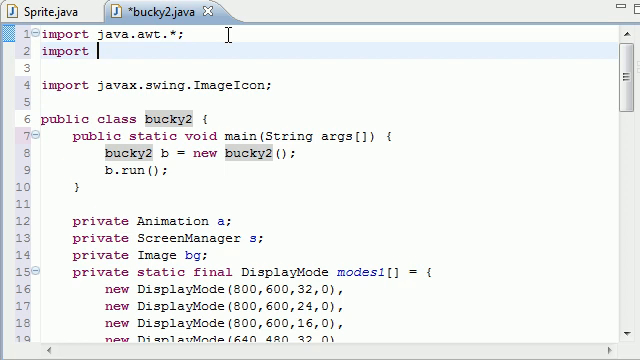
pyautogui.write('java')
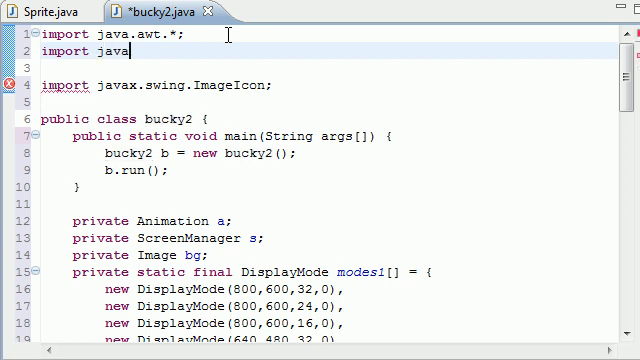
pyautogui.write('x.swing')
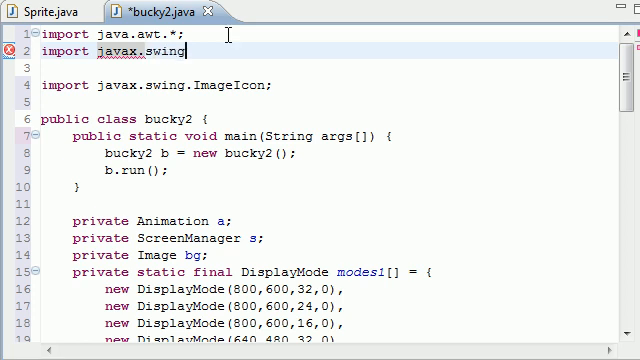
pyautogui.write('.*;')
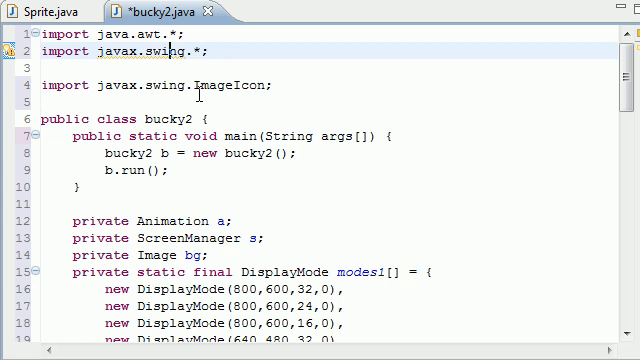
pyautogui.scroll(-3)
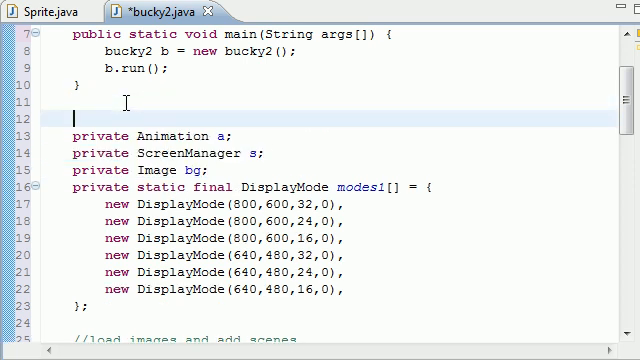
# Type 'private Sprite sprite;' on the blank line above the Animation field.
pyautogui.write('p')
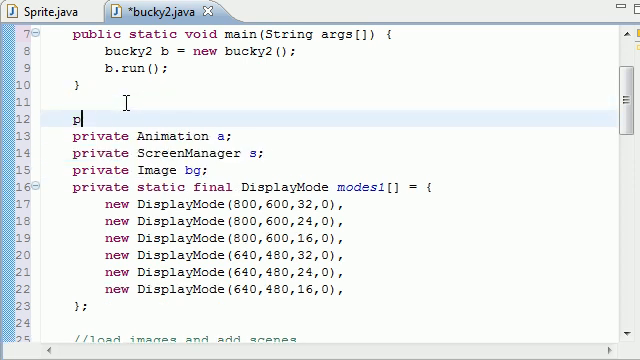
pyautogui.write('rivate Sprite')
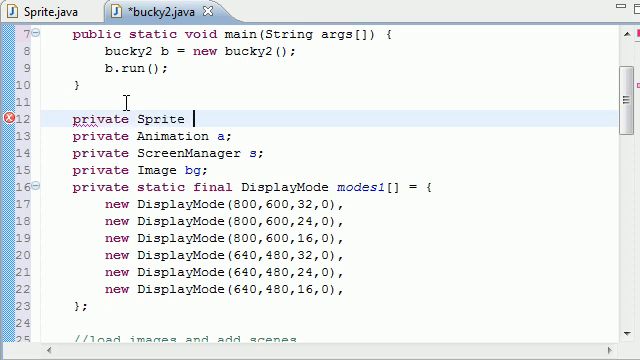
pyautogui.write('a')
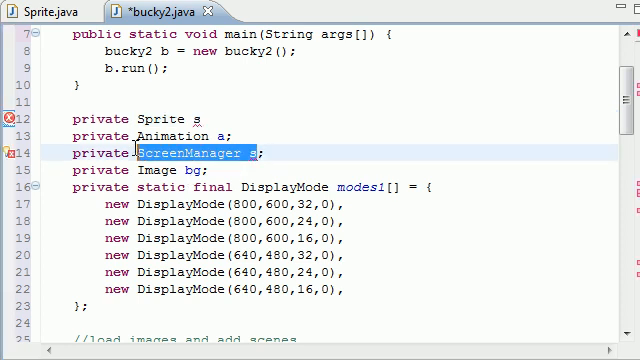
pyautogui.write('pr')
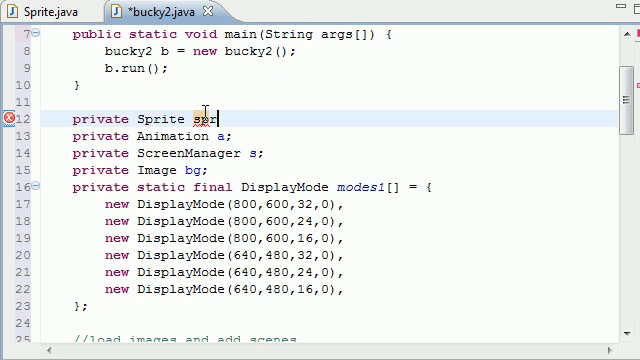
pyautogui.write('ite;')
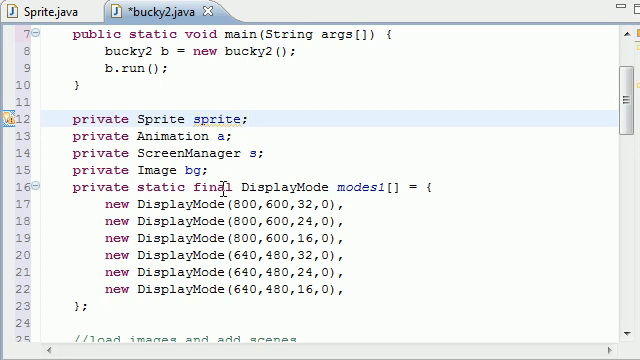
pyautogui.doubleClick(217, 118)
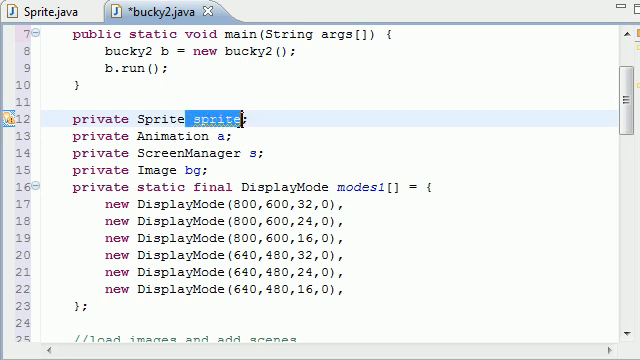
pyautogui.click(230, 135)
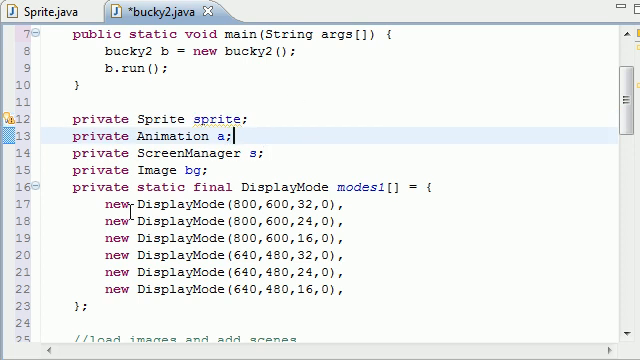
pyautogui.moveTo(380, 167)
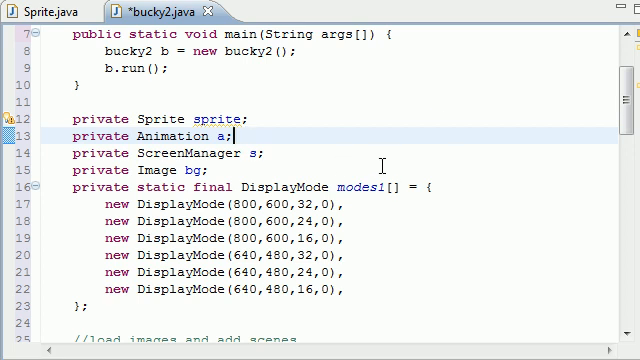
pyautogui.scroll(-3)
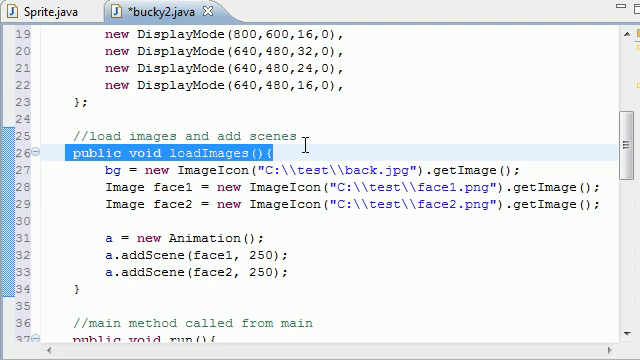
# Add 'sprite = new Sprite(a);' after the addScene calls in loadImages.
pyautogui.scroll(-3)
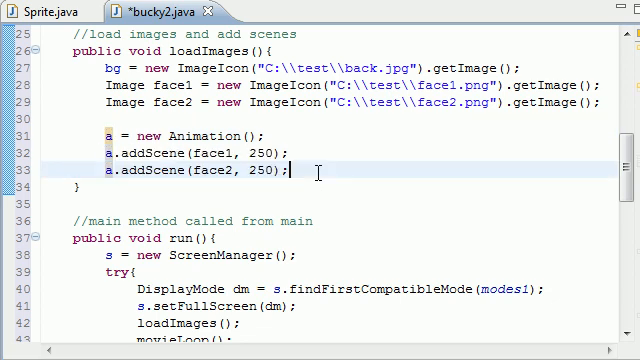
pyautogui.scroll(-3)
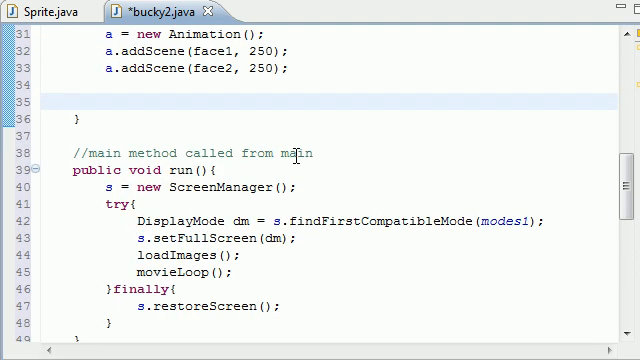
pyautogui.click(103, 103)
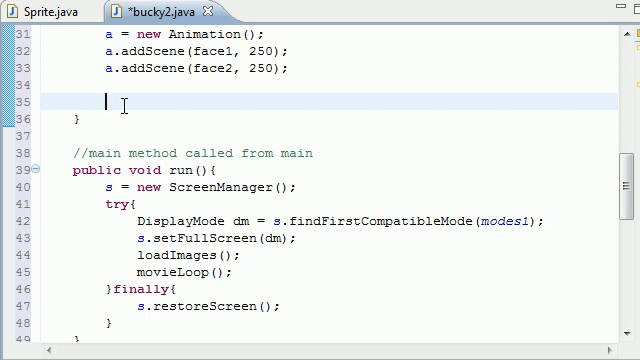
pyautogui.write('sprti')
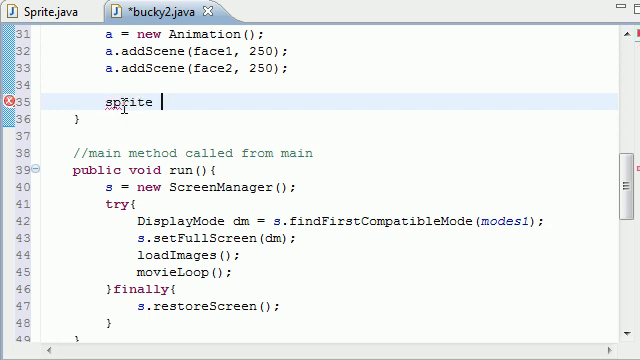
pyautogui.write('= new Sprite(')
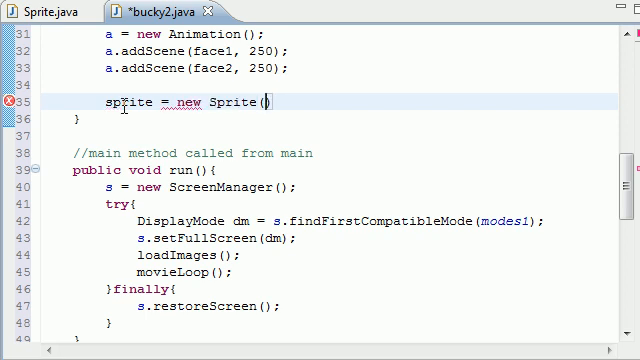
pyautogui.scroll(3)
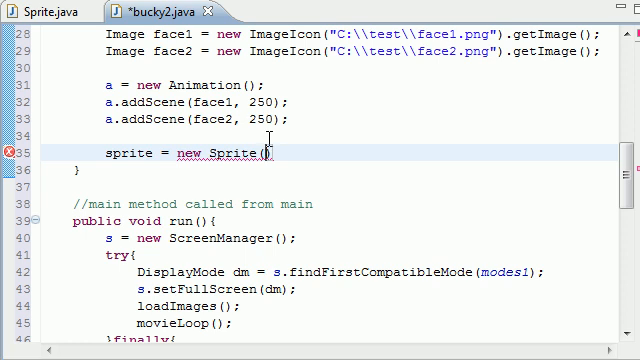
pyautogui.write('a')
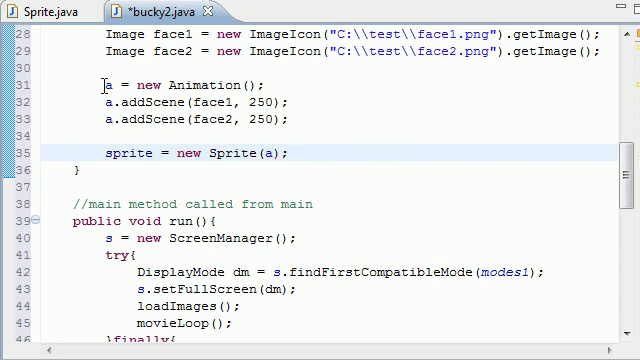
pyautogui.doubleClick(105, 85)
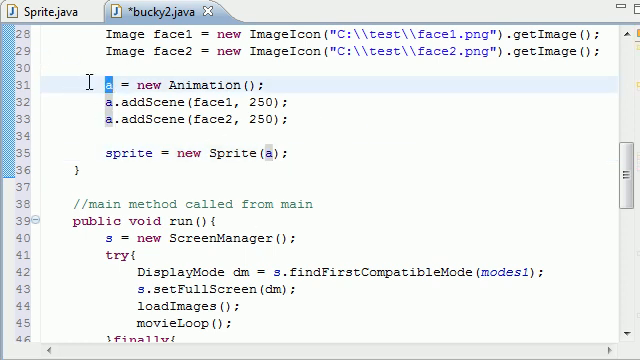
pyautogui.moveTo(104, 154)
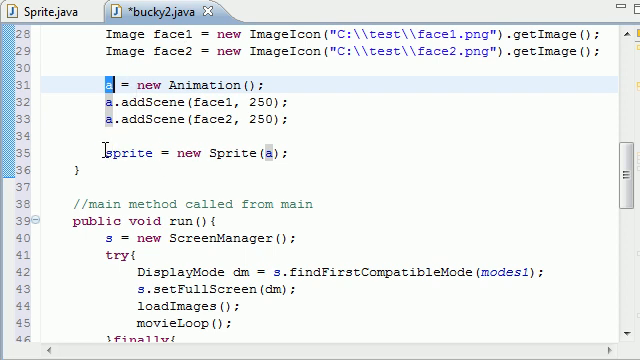
pyautogui.doubleClick(128, 153)
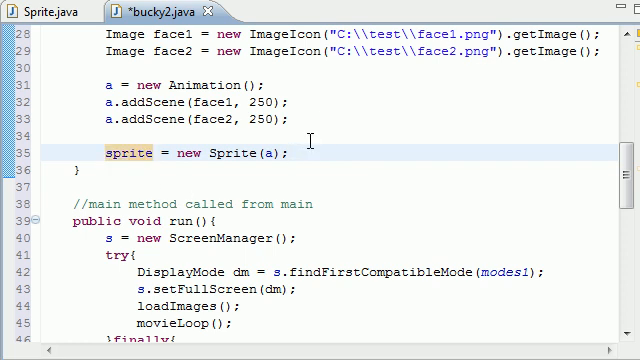
pyautogui.click(110, 171)
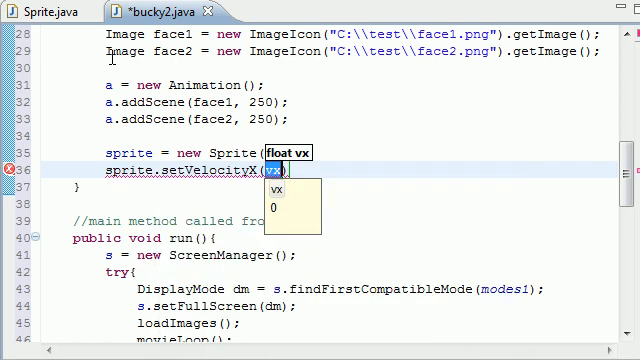
# Add sprite.setVelocityX(0.3f) and a duplicated setVelocityY(0.3f) line below it.
pyautogui.write('0')
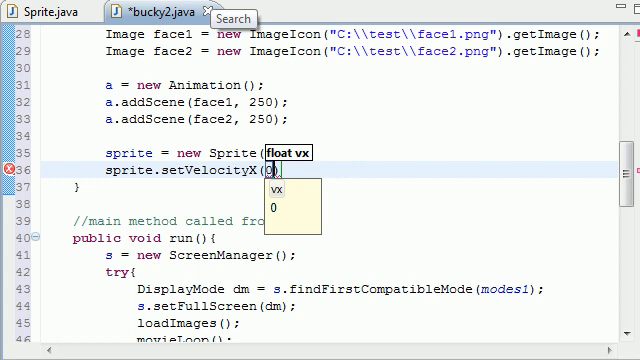
pyautogui.write('.3f')
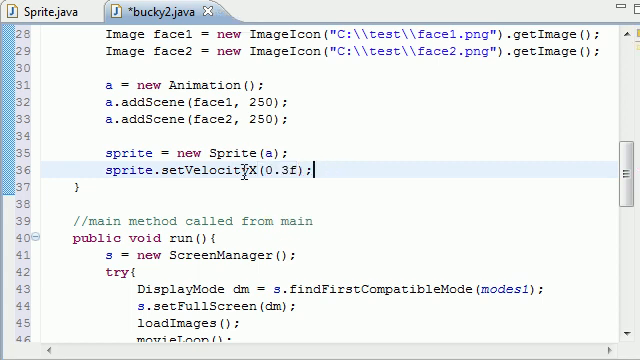
pyautogui.tripleClick(207, 170)
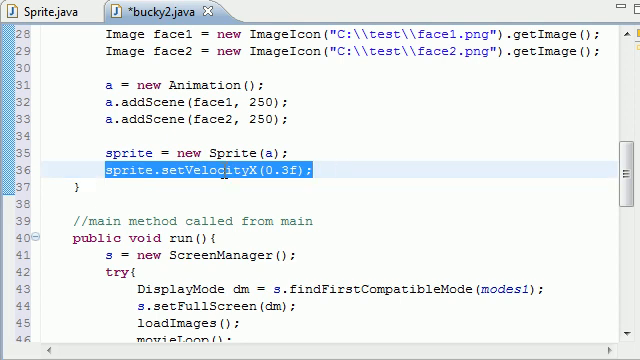
pyautogui.click(340, 170)
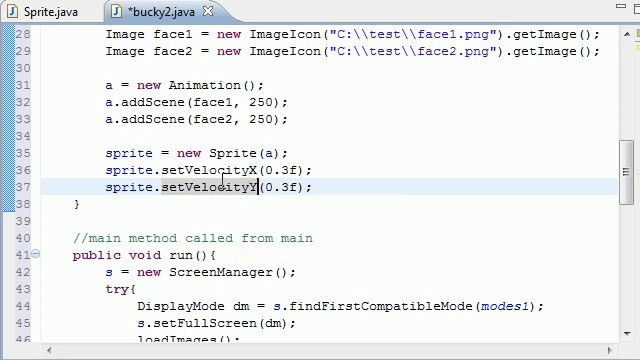
pyautogui.write('0.0f')
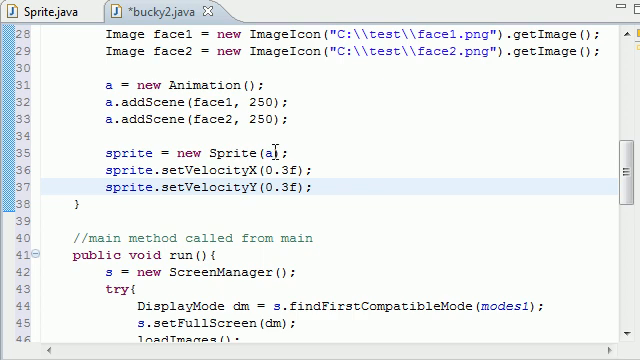
# Replace a.update(timePassed) in movieLoop's while loop with update(timePassed).
pyautogui.scroll(-3)
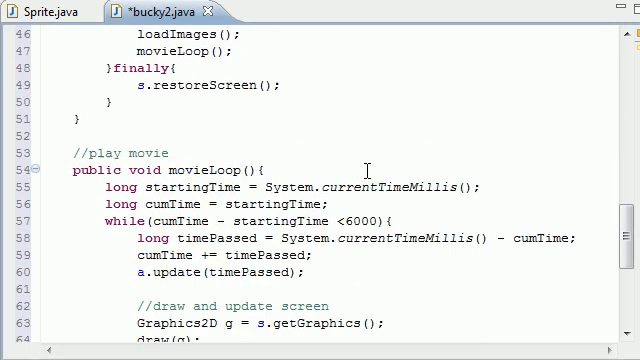
pyautogui.scroll(-3)
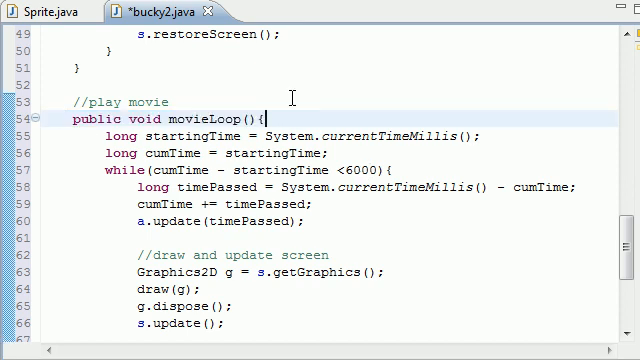
pyautogui.moveTo(305, 137)
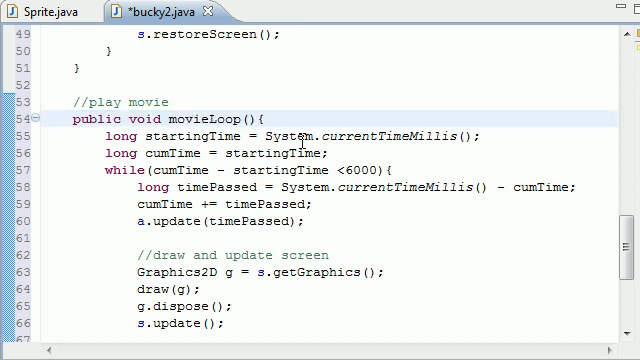
pyautogui.scroll(-3)
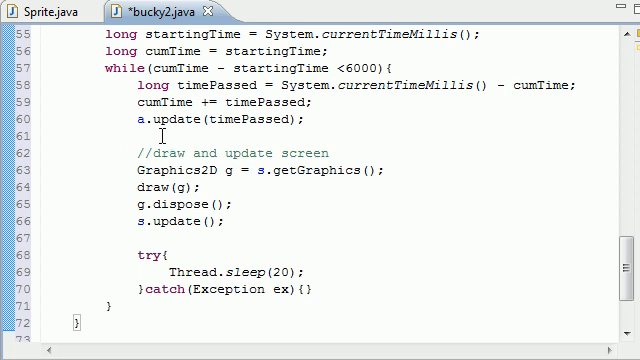
pyautogui.scroll(3)
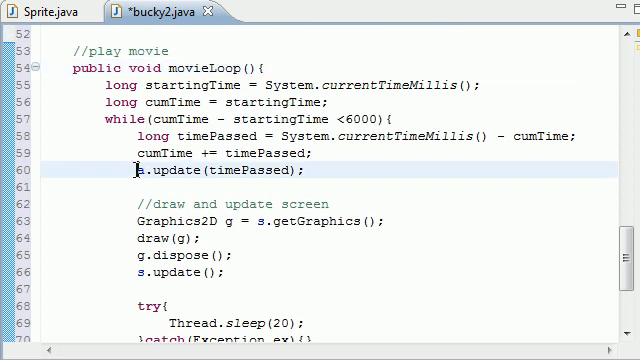
pyautogui.doubleClick(205, 176)
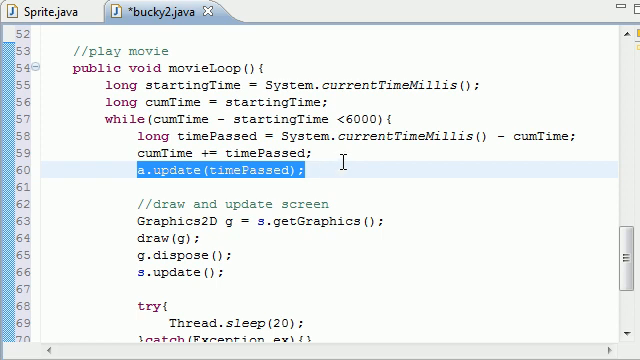
pyautogui.write('upd')
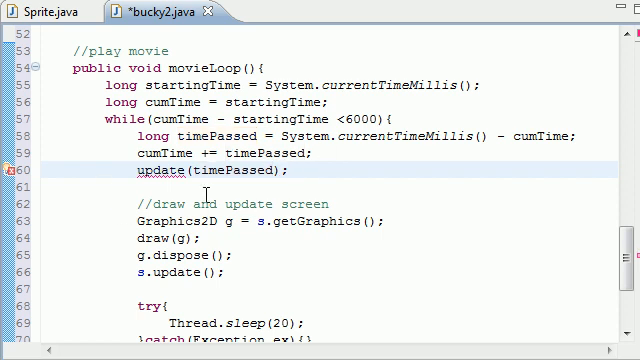
pyautogui.moveTo(172, 170)
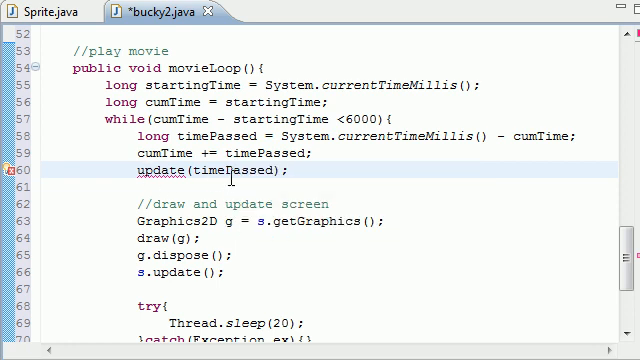
pyautogui.click(45, 11)
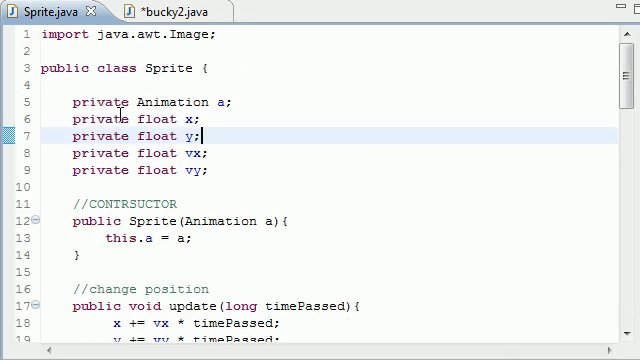
pyautogui.scroll(-3)
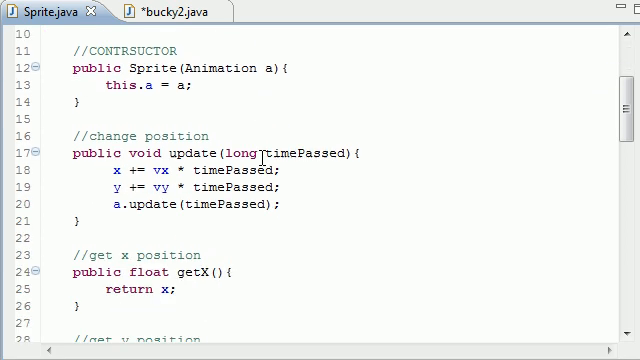
pyautogui.moveTo(155, 11)
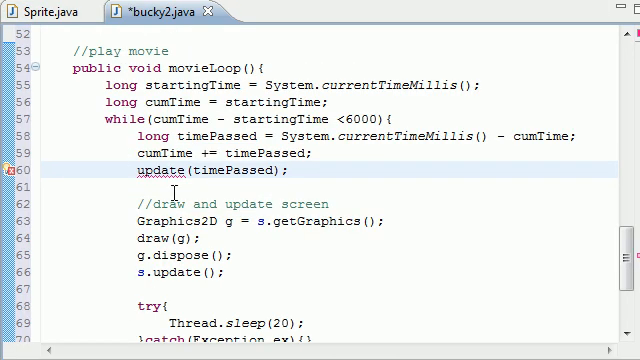
pyautogui.moveTo(240, 170)
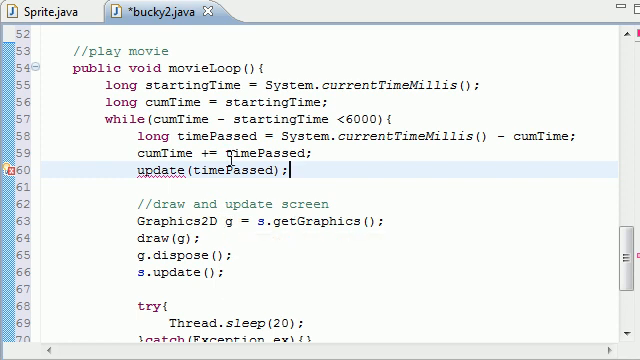
# In draw(Graphics g), start g.drawImage(sprite.getImage(), ...) using content assist.
pyautogui.scroll(-3)
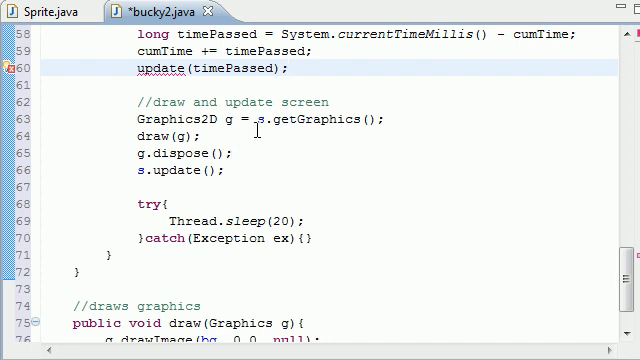
pyautogui.scroll(-3)
pyautogui.write('g.drawImage();')
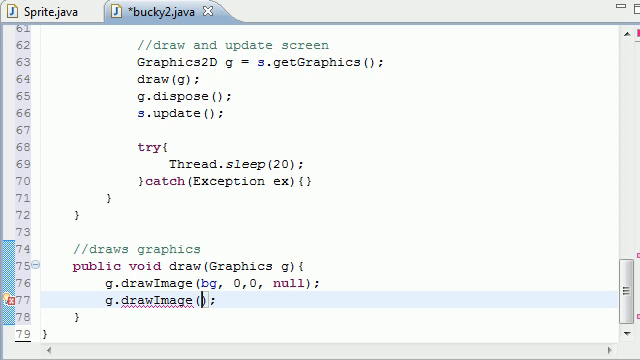
pyautogui.write('sprite.get')
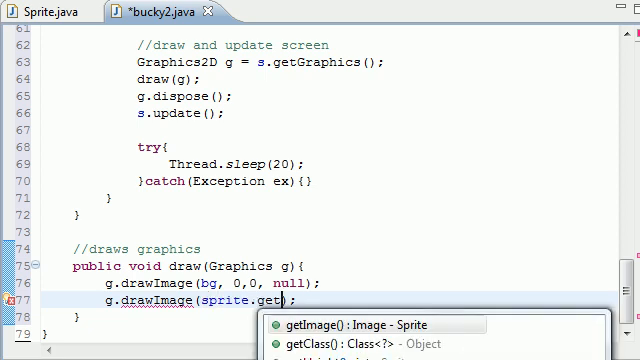
pyautogui.click(353, 324)
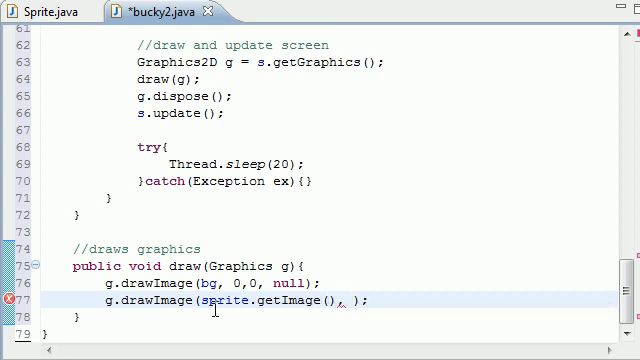
pyautogui.doubleClick(225, 301)
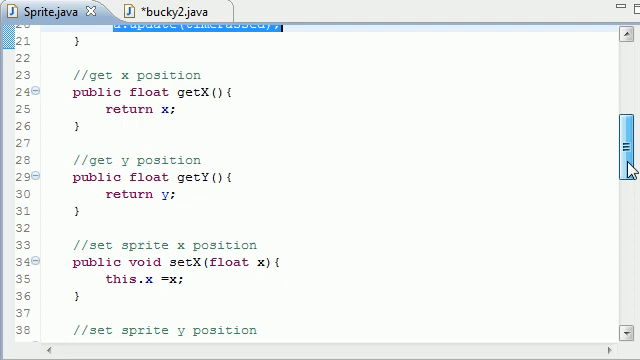
pyautogui.scroll(-3)
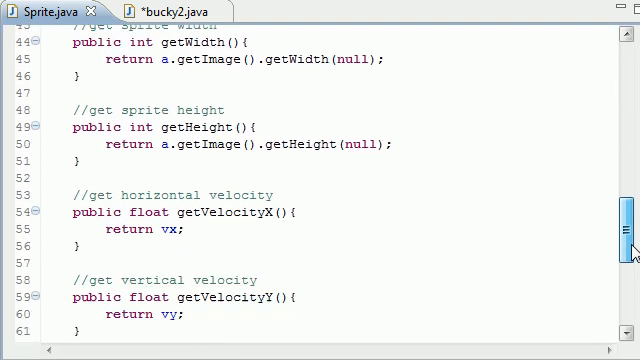
pyautogui.scroll(-3)
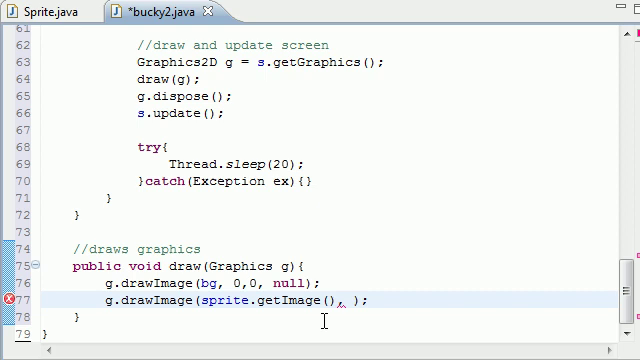
pyautogui.moveTo(385, 235)
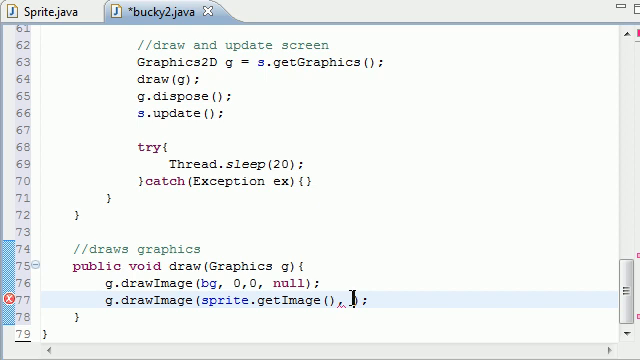
# Pass Math.round(sprite.getX()) and Math.round(sprite.getY()) as the drawImage coordinates.
pyautogui.write('Math.round(')
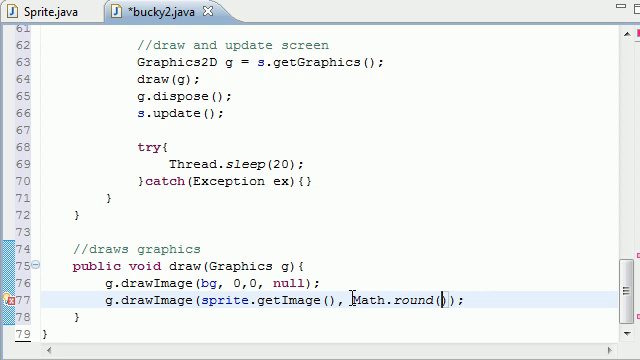
pyautogui.write('sprite.getX(')
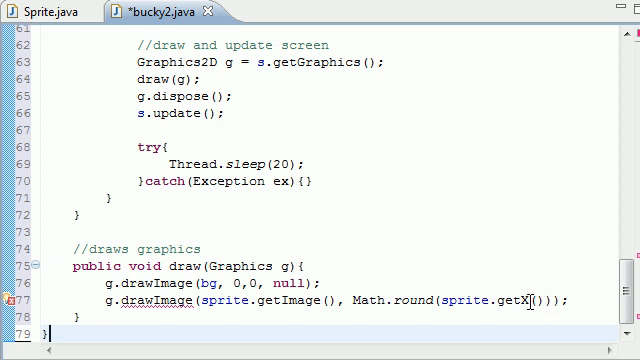
pyautogui.doubleClick(480, 300)
pyautogui.write(', Math.r')
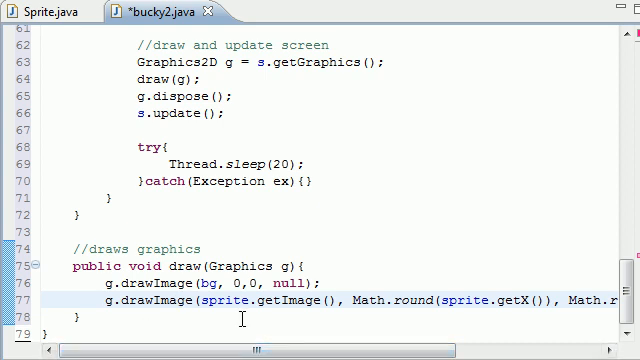
pyautogui.doubleClick(230, 299)
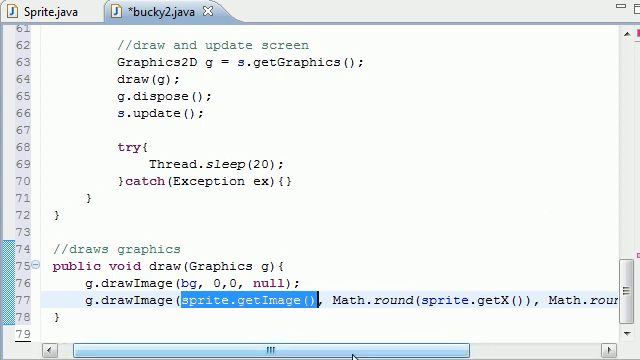
pyautogui.hscroll(3)
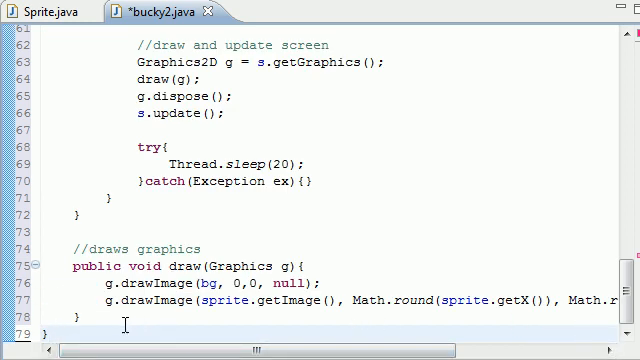
pyautogui.scroll(3)
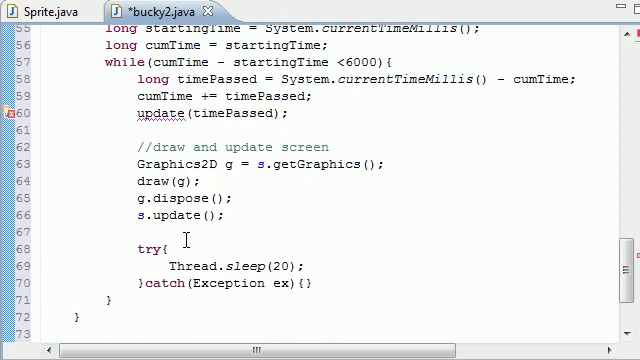
pyautogui.scroll(3)
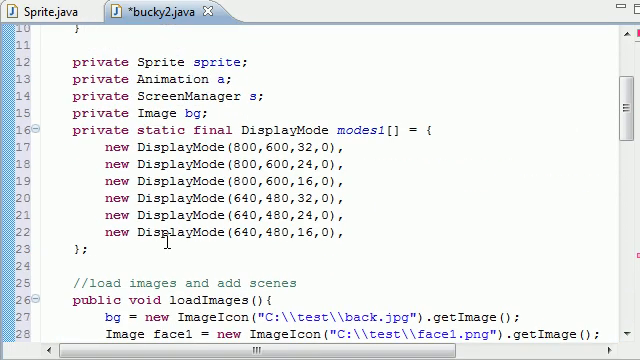
pyautogui.scroll(-3)
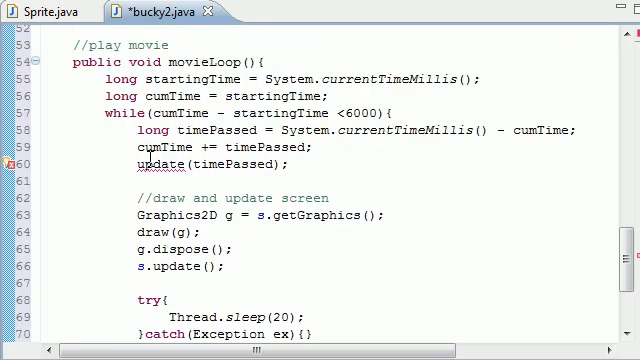
pyautogui.moveTo(150, 163)
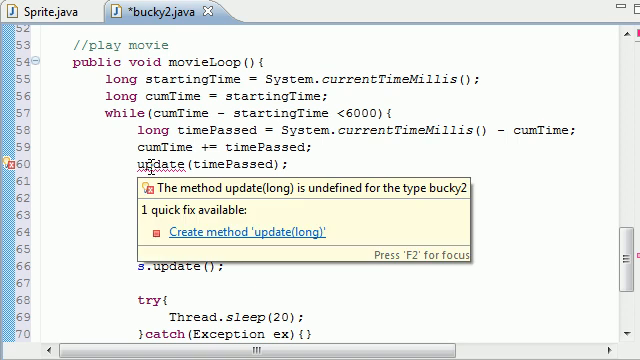